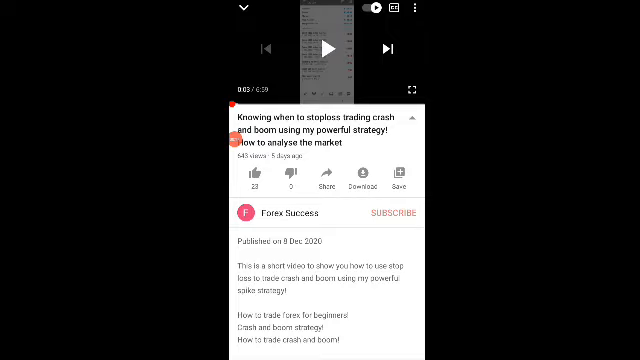
Scroll the YouTube video description and follow its deriv.com sign-up link.
{"action": "scroll", "scroll_direction": "down", "scroll_amount": 3}
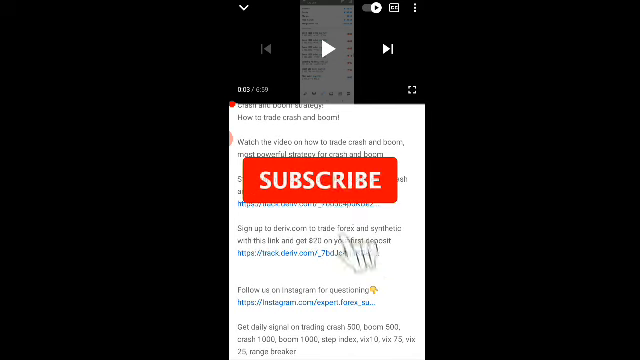
{"action": "left_click", "coordinate": [320, 185]}
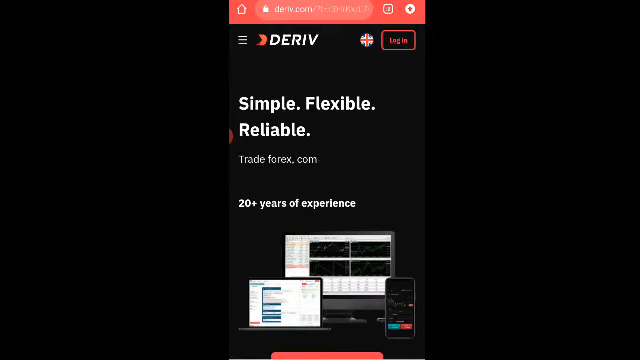
Enter a Gmail address in the free demo account form, accept the terms, and submit.
{"action": "scroll", "scroll_direction": "down", "scroll_amount": 3}
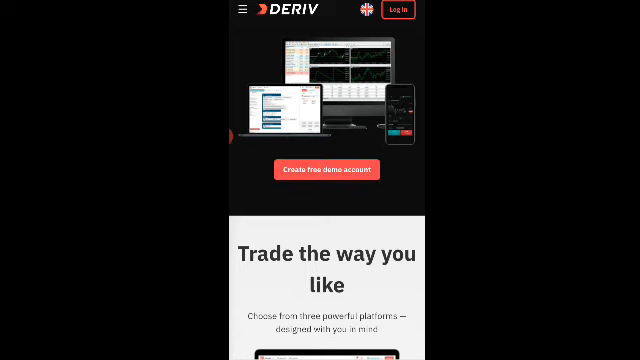
{"action": "left_click", "coordinate": [320, 168]}
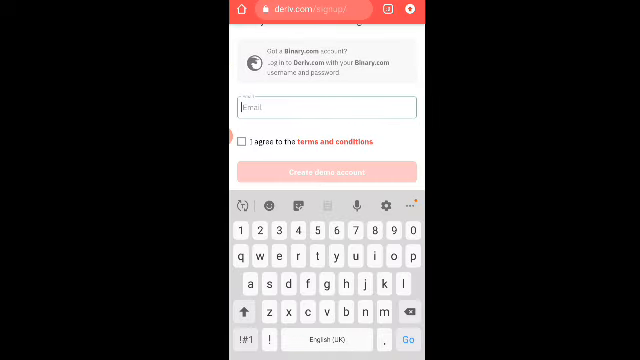
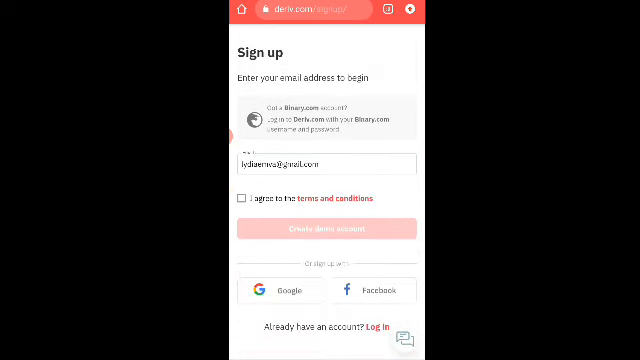
{"action": "left_click", "coordinate": [240, 197]}
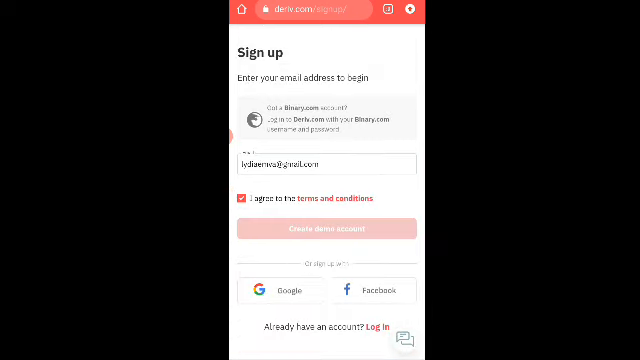
{"action": "left_click", "coordinate": [320, 228]}
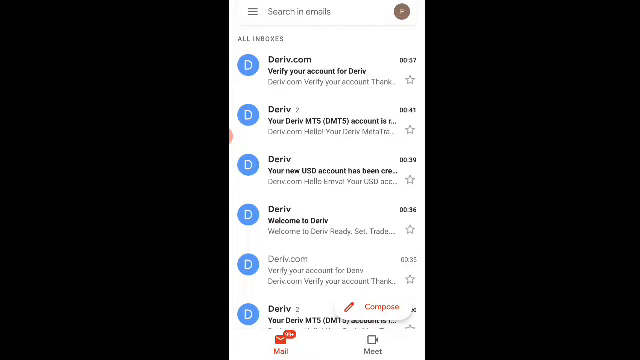
Open the 'Verify your account for Deriv' email and tap Verify and start trading.
{"action": "left_click", "coordinate": [320, 75]}
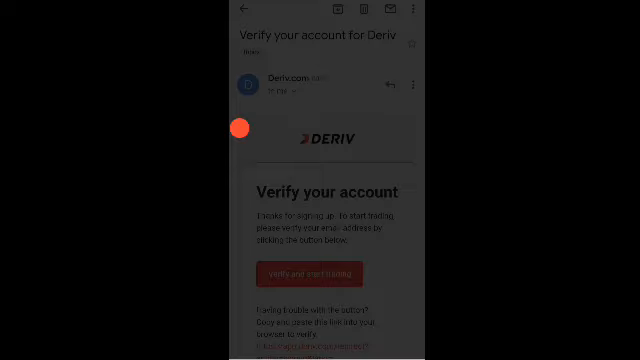
{"action": "left_click", "coordinate": [318, 273]}
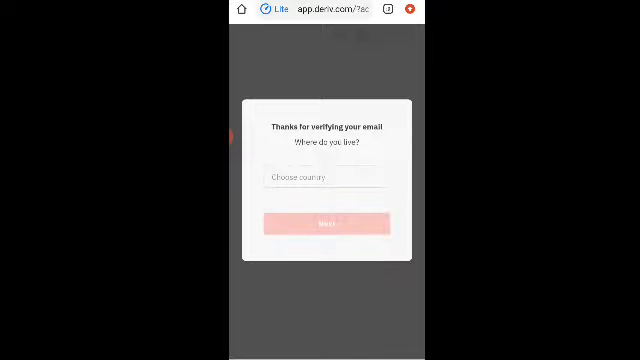
Pick Nigeria as country of residence, continue, and enter an account password.
{"action": "left_click", "coordinate": [320, 177]}
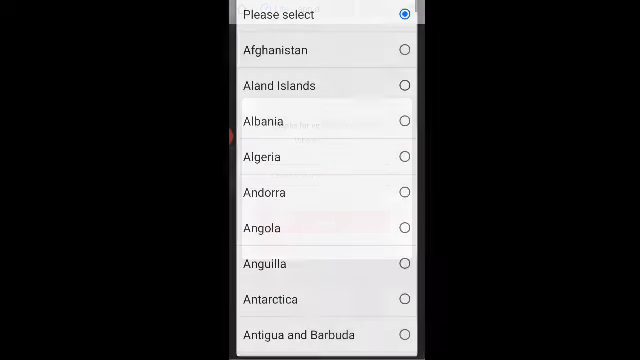
{"action": "scroll", "scroll_direction": "down", "scroll_amount": 3}
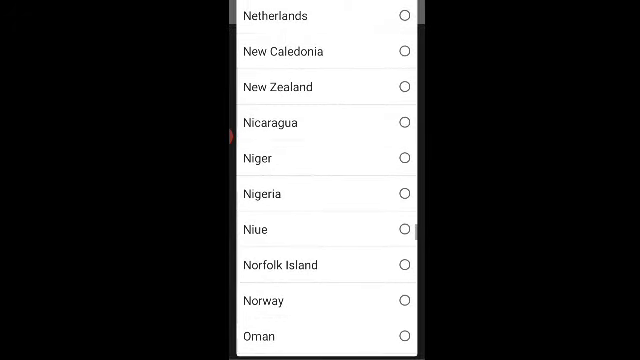
{"action": "left_click", "coordinate": [267, 193]}
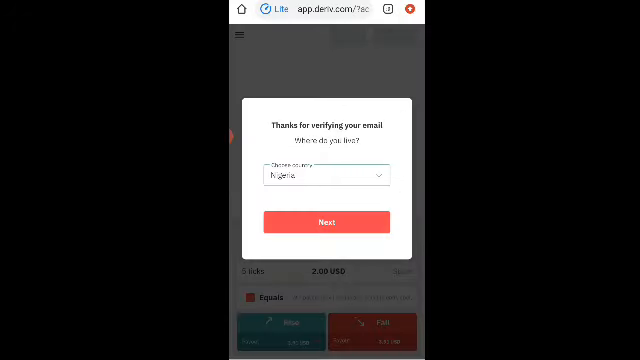
{"action": "left_click", "coordinate": [320, 222]}
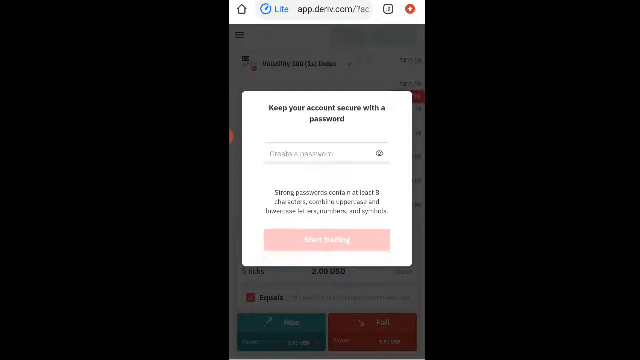
{"action": "left_click", "coordinate": [315, 152]}
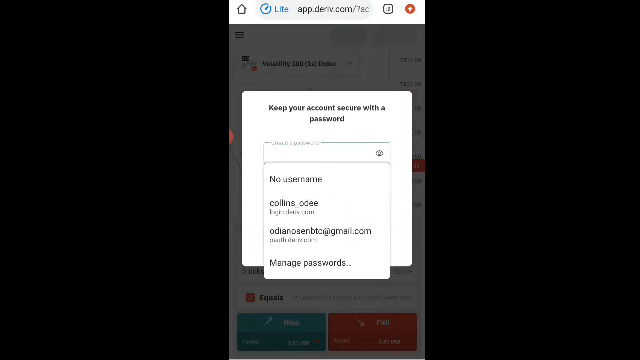
{"action": "left_click", "coordinate": [315, 148]}
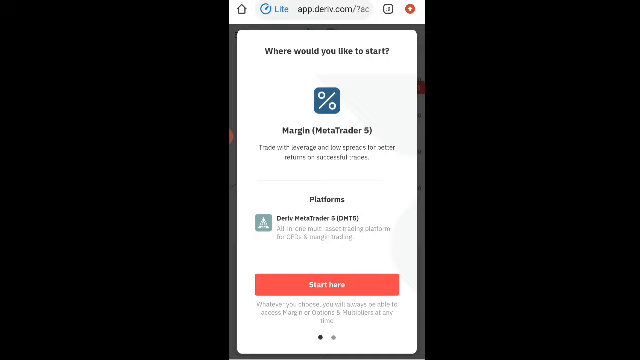
Choose Margin (MetaTrader 5) and enter a password for the DMT5 demo account.
{"action": "left_click", "coordinate": [320, 284]}
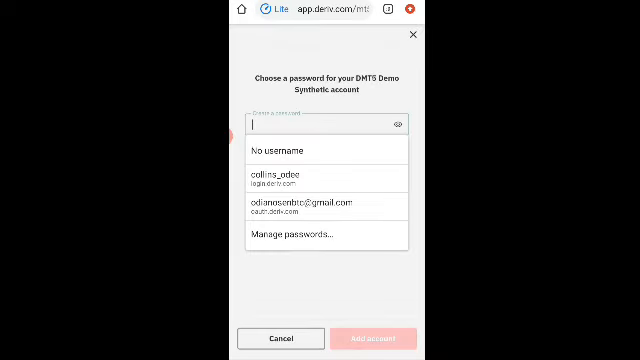
{"action": "left_click", "coordinate": [320, 127]}
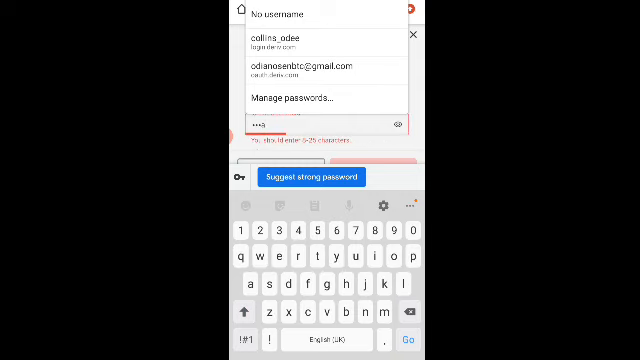
{"action": "key", "text": "Backspace"}
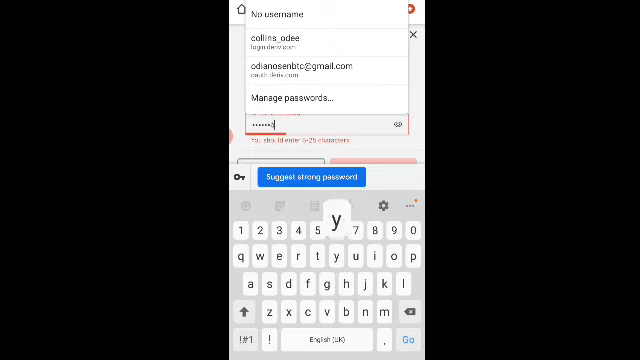
{"action": "type", "text": "y"}
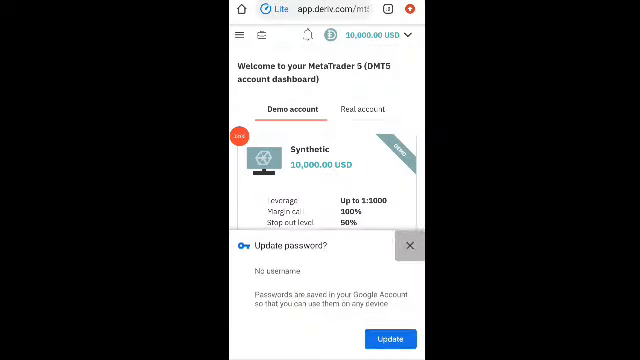
Close the Update password popup and switch to the Real account tab.
{"action": "left_click", "coordinate": [410, 246]}
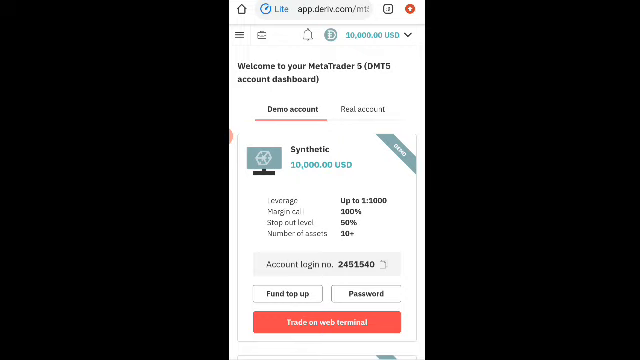
{"action": "left_click", "coordinate": [364, 109]}
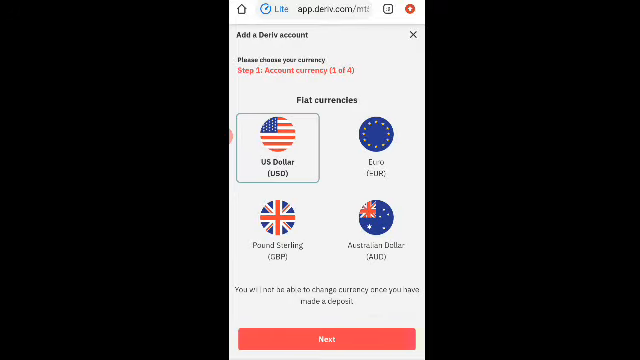
Choose US Dollar as account currency and confirm the date of birth.
{"action": "left_click", "coordinate": [320, 338]}
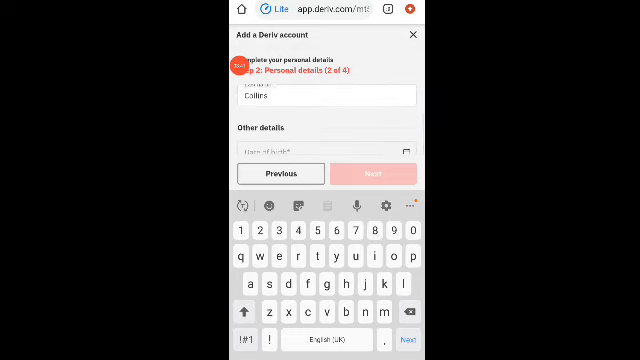
{"action": "left_click", "coordinate": [320, 150]}
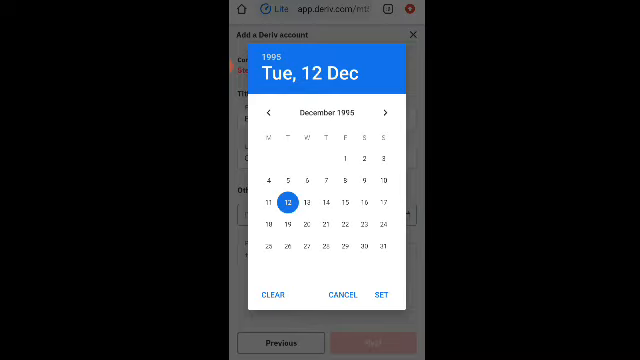
{"action": "left_click", "coordinate": [383, 294]}
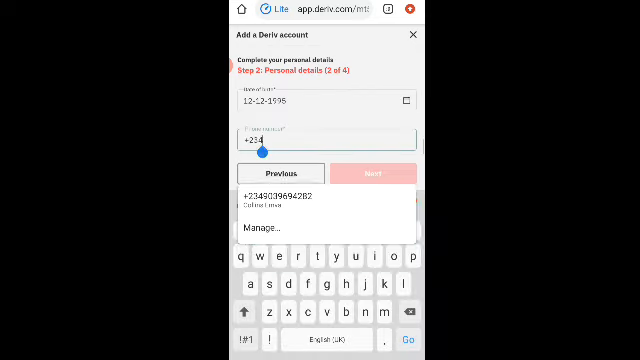
{"action": "left_click", "coordinate": [368, 173]}
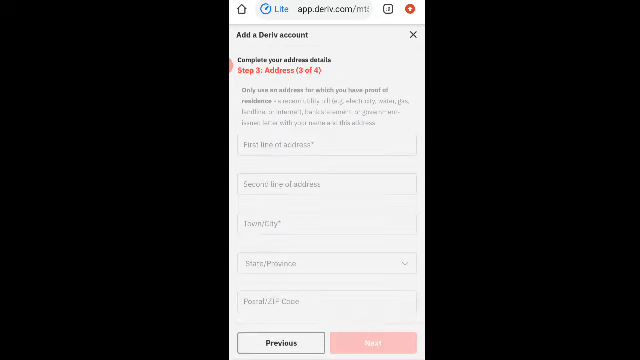
Fill in the address details, accept the terms, and submit the real account.
{"action": "left_click", "coordinate": [322, 150]}
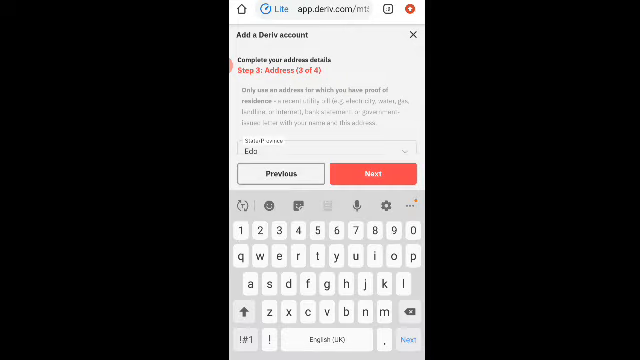
{"action": "left_click", "coordinate": [377, 173]}
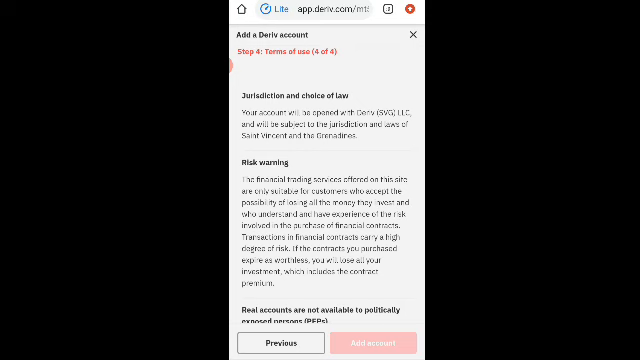
{"action": "scroll", "scroll_direction": "down", "scroll_amount": 3}
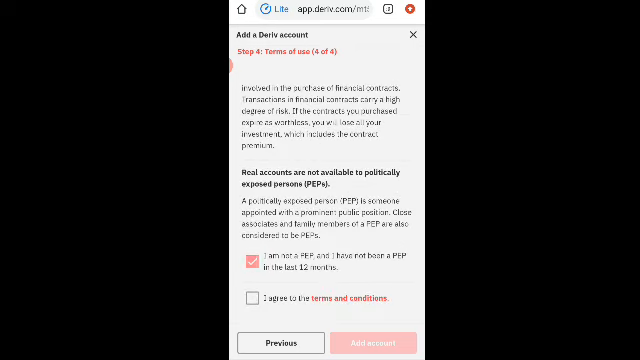
{"action": "left_click", "coordinate": [251, 299]}
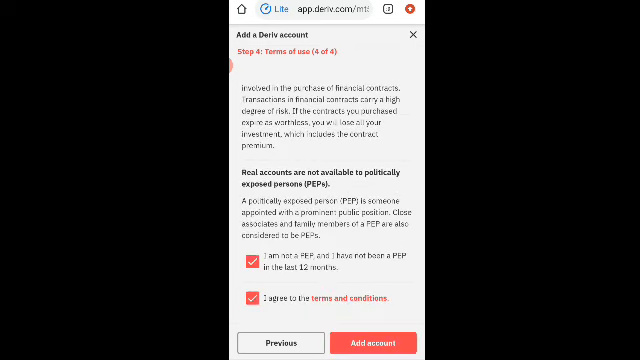
{"action": "left_click", "coordinate": [377, 343]}
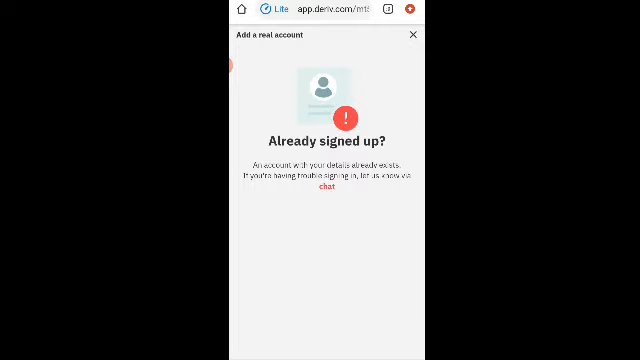
Dismiss the notice, restart the real account, and enter first name 'John' and phone number.
{"action": "left_click", "coordinate": [411, 35]}
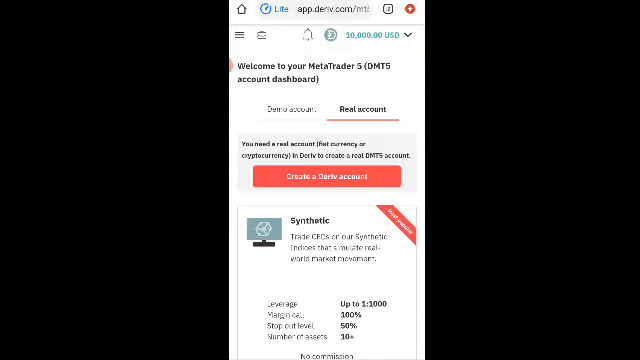
{"action": "left_click", "coordinate": [320, 177]}
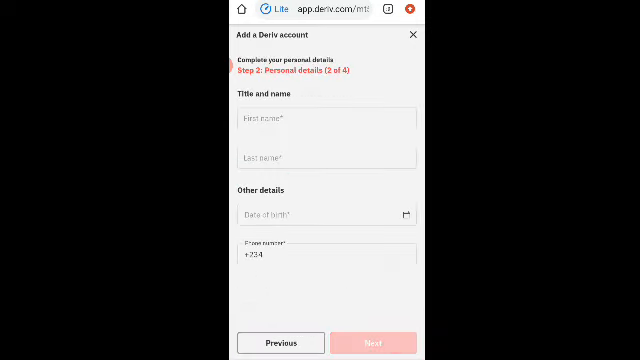
{"action": "left_click", "coordinate": [325, 122]}
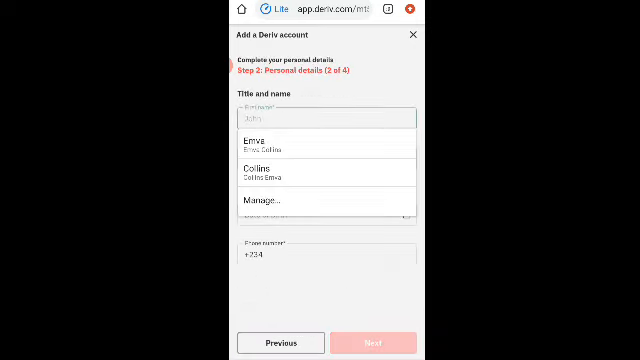
{"action": "left_click", "coordinate": [320, 120]}
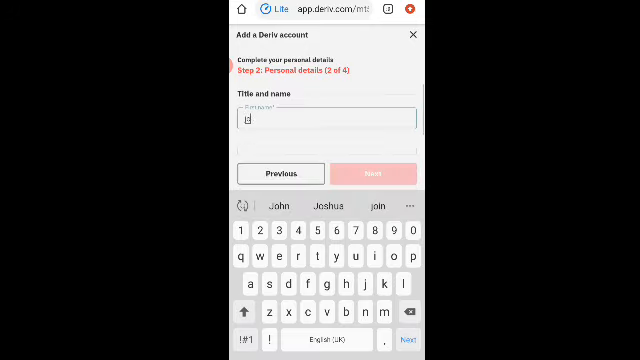
{"action": "type", "text": "John"}
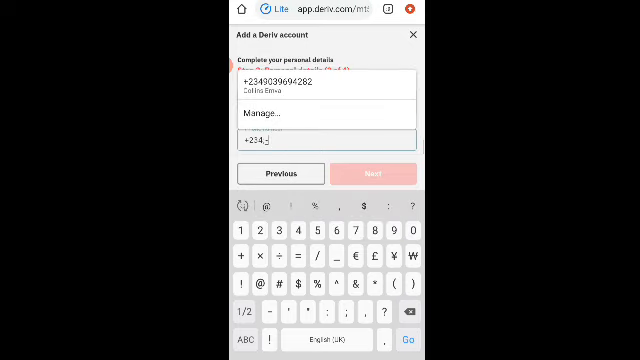
{"action": "key", "text": "Backspace"}
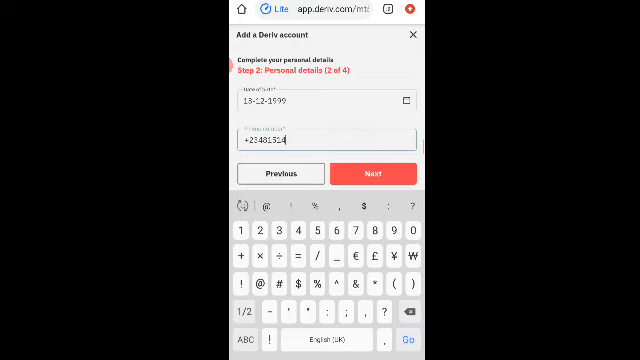
{"action": "type", "text": "46656"}
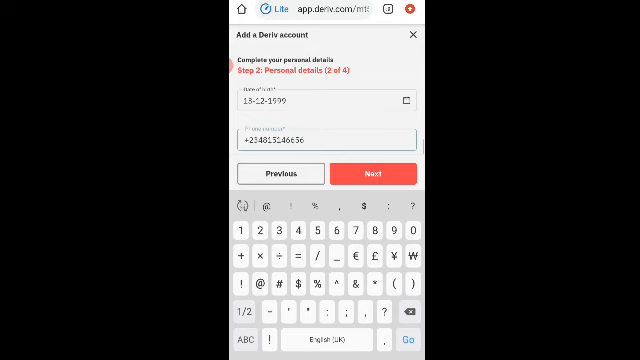
Fill the address from a saved suggestion, accept the declarations, submit, and skip depositing.
{"action": "left_click", "coordinate": [394, 173]}
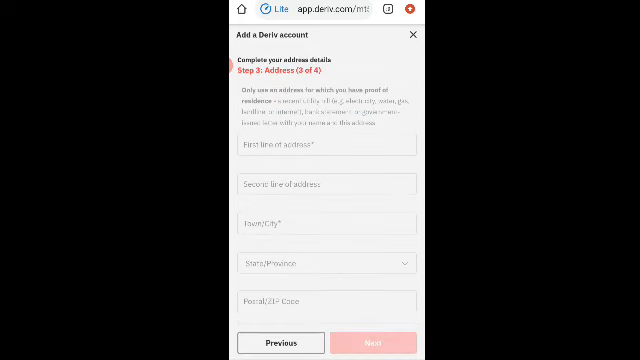
{"action": "left_click", "coordinate": [320, 151]}
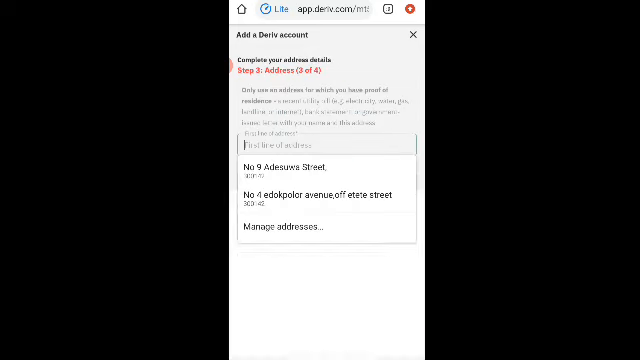
{"action": "left_click", "coordinate": [325, 147]}
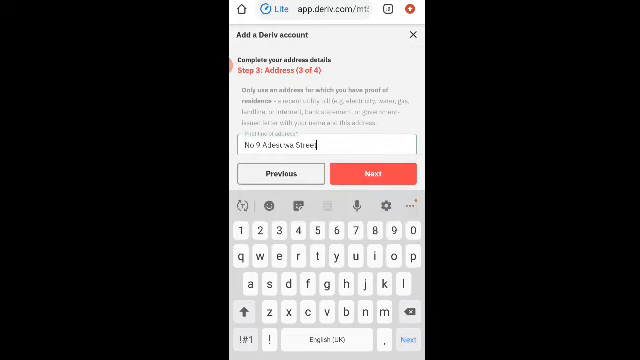
{"action": "left_click", "coordinate": [373, 173]}
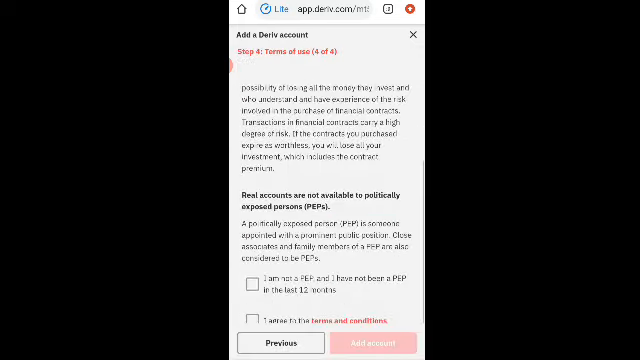
{"action": "left_click", "coordinate": [380, 344]}
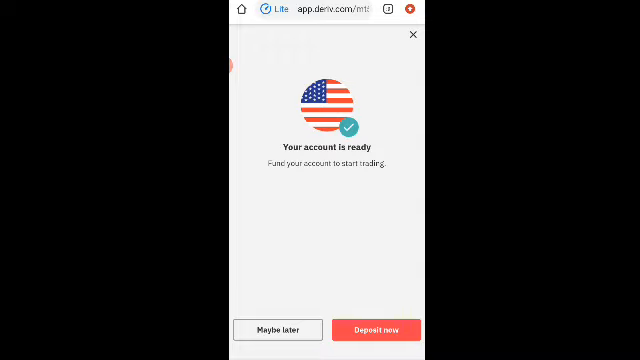
{"action": "left_click", "coordinate": [281, 329]}
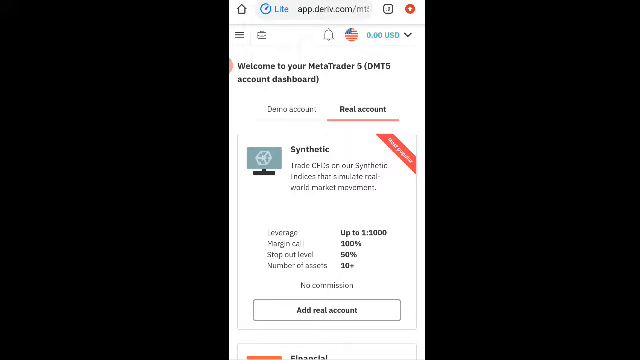
Scroll through the real DMT5 account cards and tap Add real account on Synthetic.
{"action": "scroll", "scroll_direction": "down", "scroll_amount": 3}
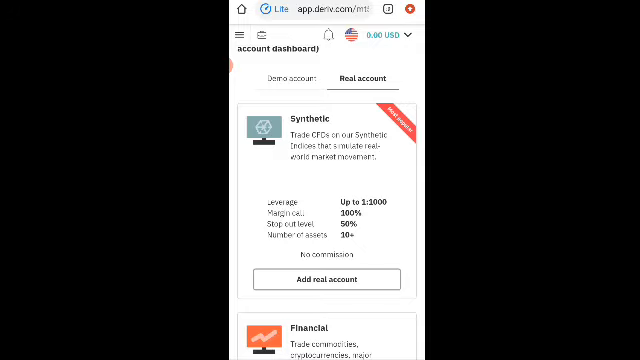
{"action": "scroll", "scroll_direction": "down", "scroll_amount": 3}
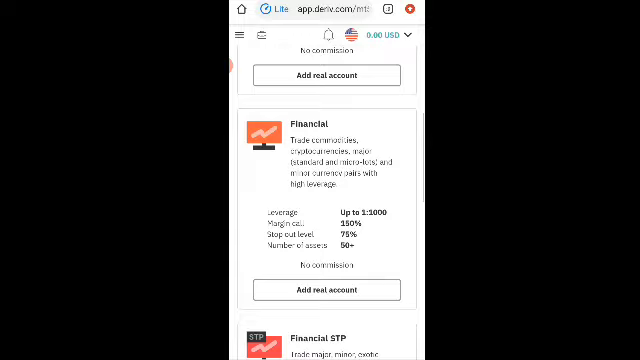
{"action": "scroll", "scroll_direction": "down", "scroll_amount": 3}
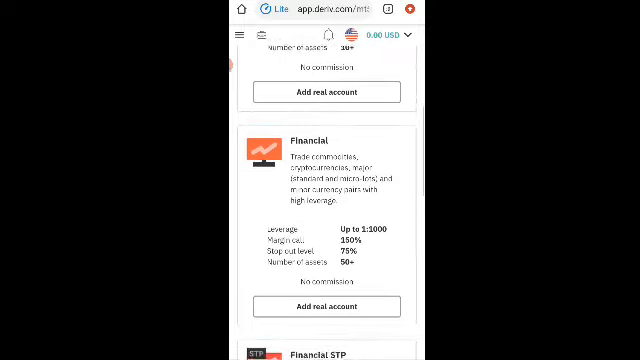
{"action": "scroll", "scroll_direction": "down", "scroll_amount": 3}
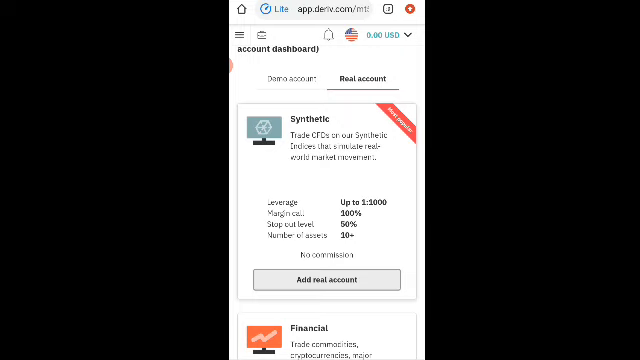
{"action": "left_click", "coordinate": [323, 279]}
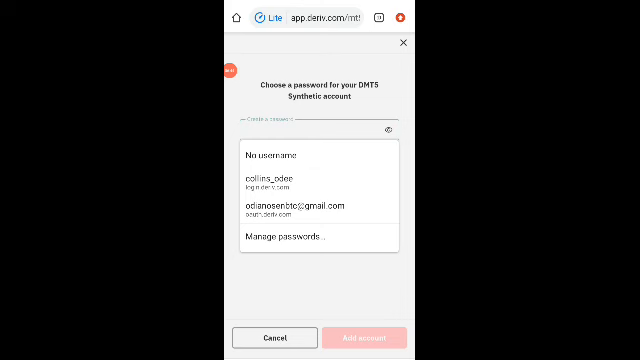
Set a password for the real DMT5 Synthetic account and skip transferring funds.
{"action": "left_click", "coordinate": [320, 130]}
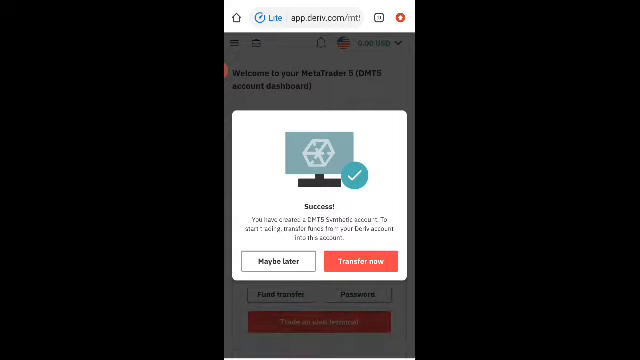
{"action": "left_click", "coordinate": [281, 261]}
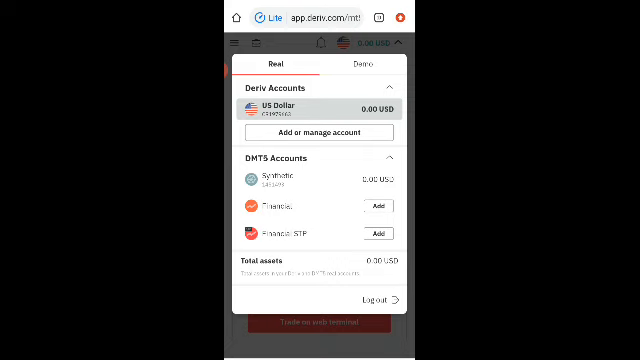
Dismiss the demo accounts overview to get back to Deriv's menu and cashier.
{"action": "left_click", "coordinate": [367, 64]}
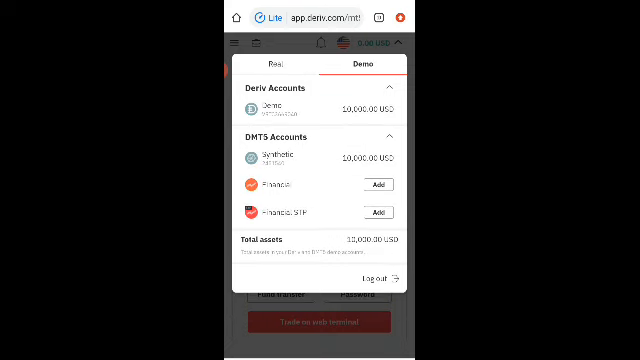
{"action": "left_click", "coordinate": [280, 64]}
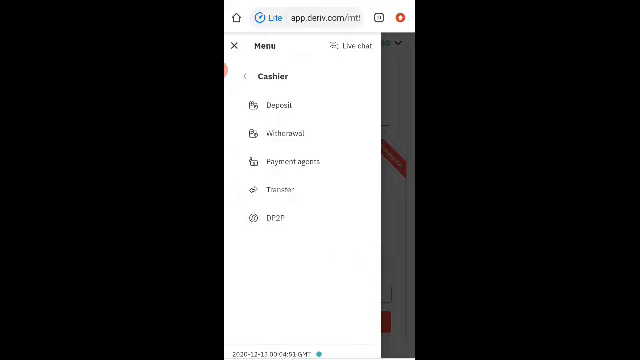
Open Deposit and scroll through the available payment methods.
{"action": "left_click", "coordinate": [279, 104]}
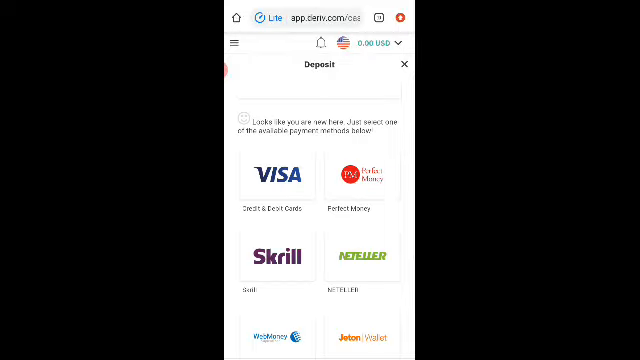
{"action": "scroll", "scroll_direction": "down", "scroll_amount": 3}
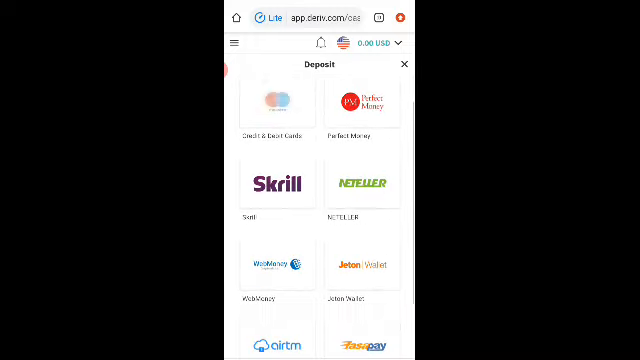
{"action": "scroll", "scroll_direction": "down", "scroll_amount": 3}
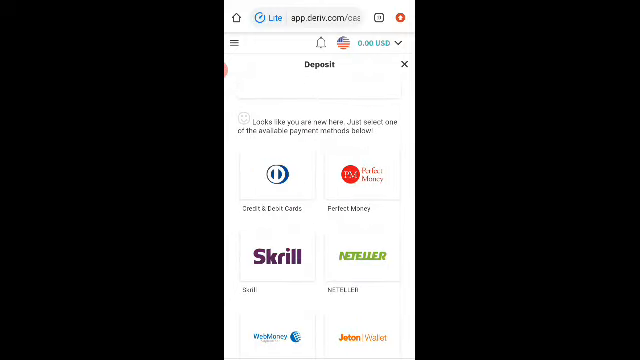
Go back through the menu's Cashier entry to the DMT5 dashboard with the 10,000 USD demo Synthetic account.
{"action": "left_click", "coordinate": [235, 44]}
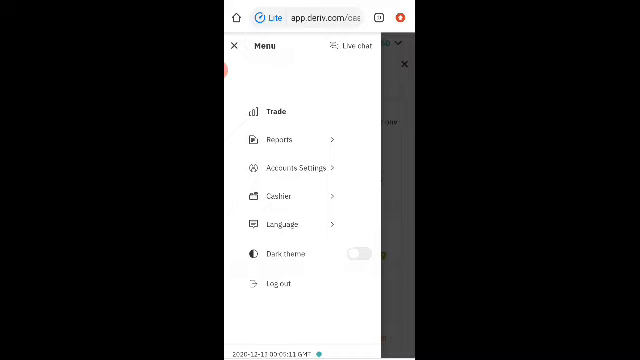
{"action": "left_click", "coordinate": [284, 196]}
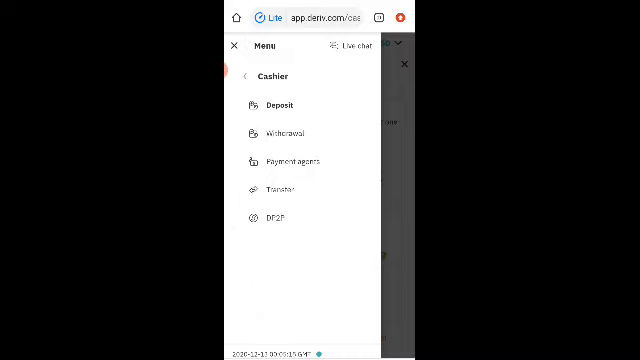
{"action": "left_click", "coordinate": [279, 189]}
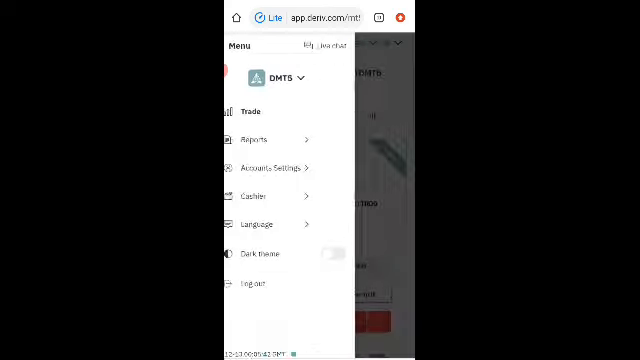
{"action": "left_click", "coordinate": [254, 196]}
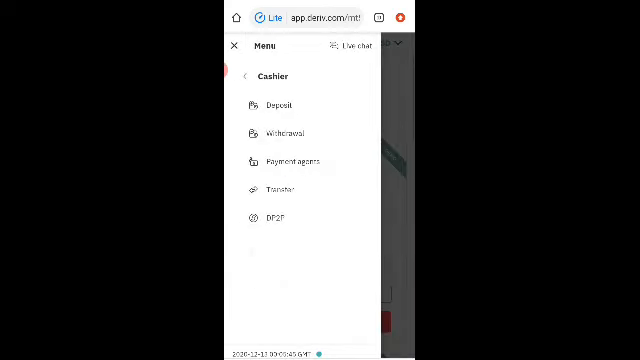
{"action": "left_click", "coordinate": [283, 188]}
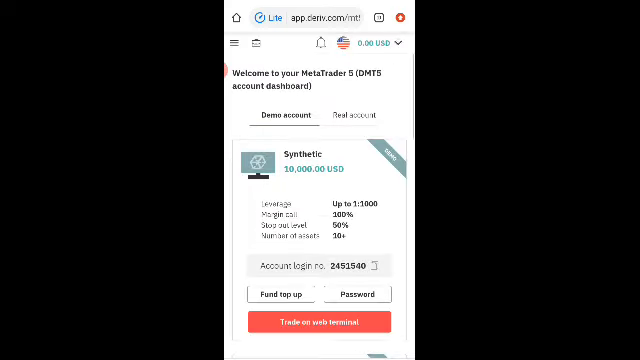
{"action": "scroll", "scroll_direction": "down", "scroll_amount": 3}
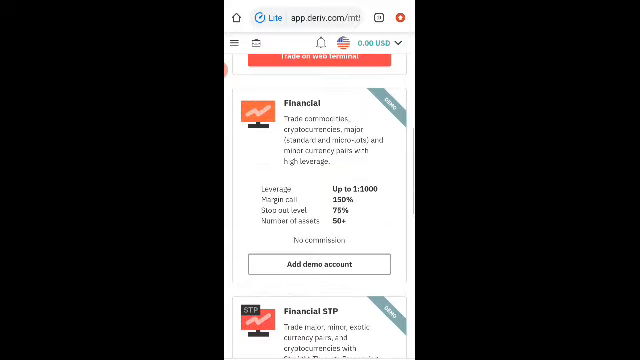
{"action": "left_click", "coordinate": [320, 264]}
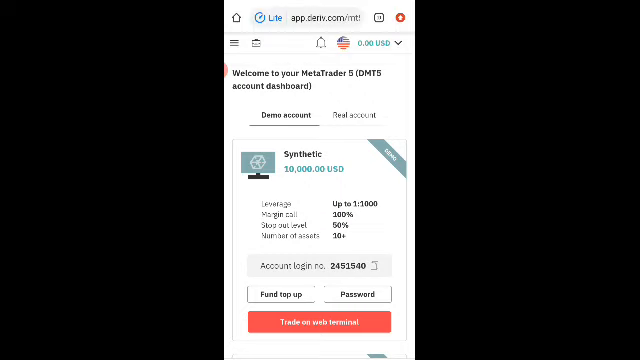
{"action": "scroll", "scroll_direction": "down", "scroll_amount": 3}
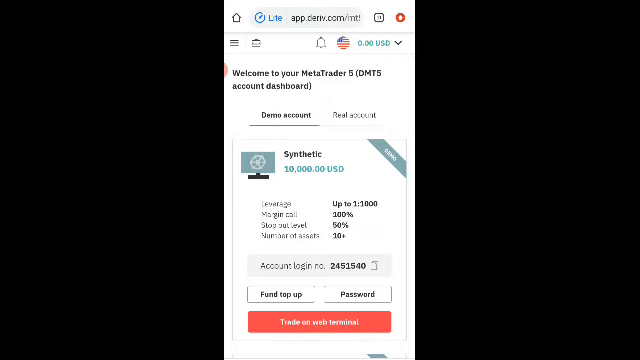
{"action": "left_click", "coordinate": [360, 113]}
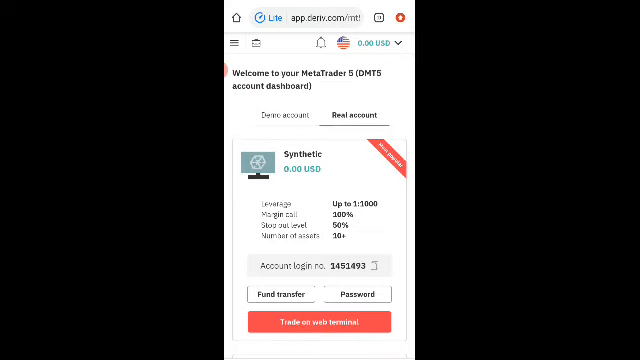
{"action": "scroll", "scroll_direction": "down", "scroll_amount": 3}
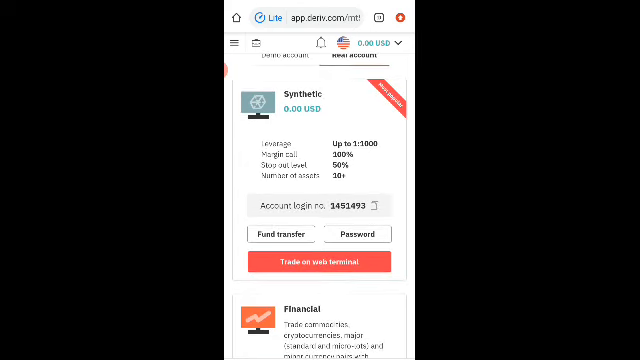
{"action": "left_click", "coordinate": [377, 207]}
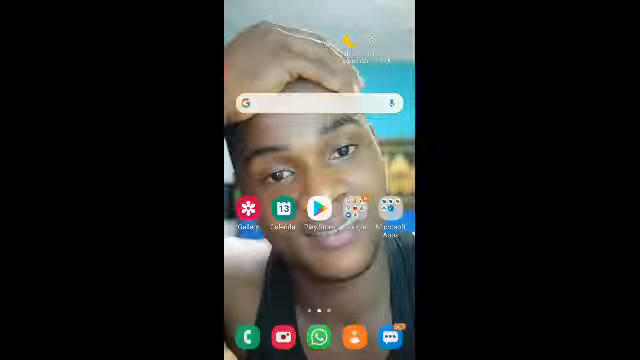
{"action": "left_click", "coordinate": [320, 215]}
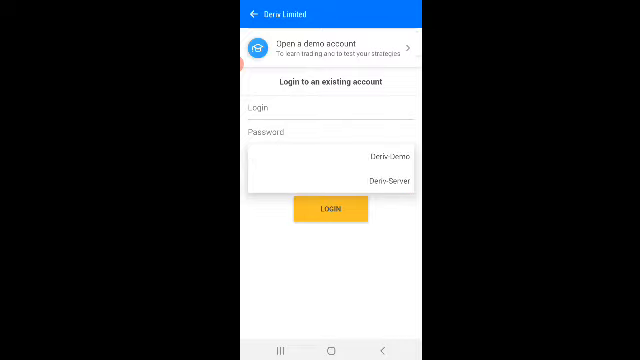
{"action": "left_click", "coordinate": [385, 154]}
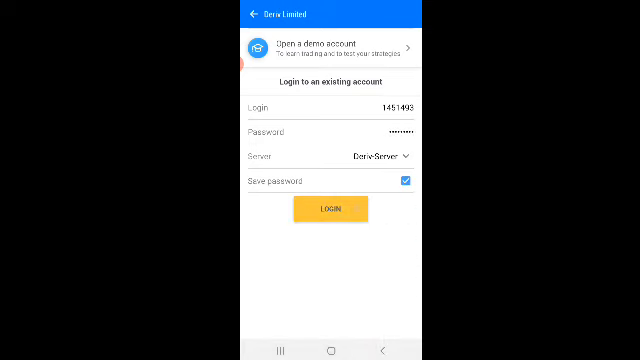
{"action": "left_click", "coordinate": [333, 210]}
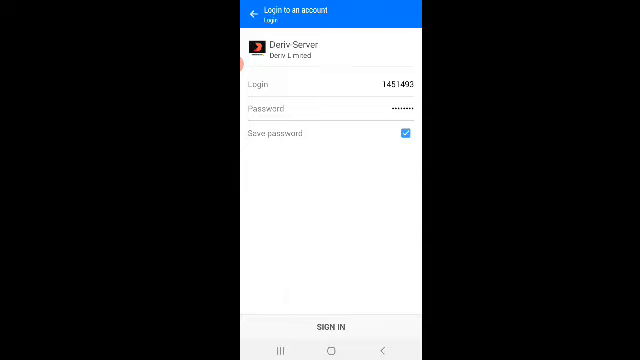
Retype the password and sign in to show the live chart, then copy the real account login in Deriv.
{"action": "left_click", "coordinate": [330, 108]}
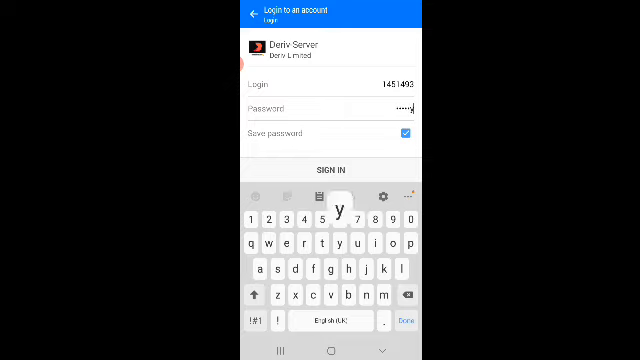
{"action": "left_click", "coordinate": [304, 223]}
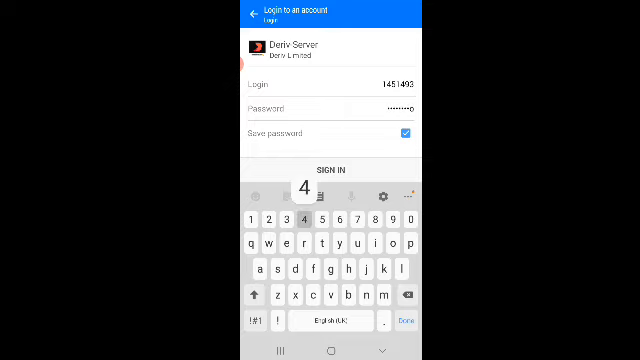
{"action": "left_click", "coordinate": [404, 322]}
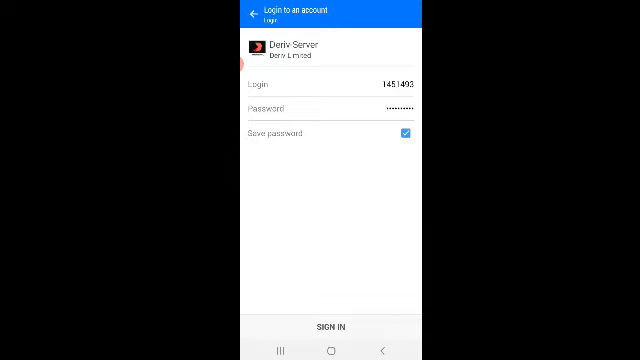
{"action": "left_click", "coordinate": [334, 327]}
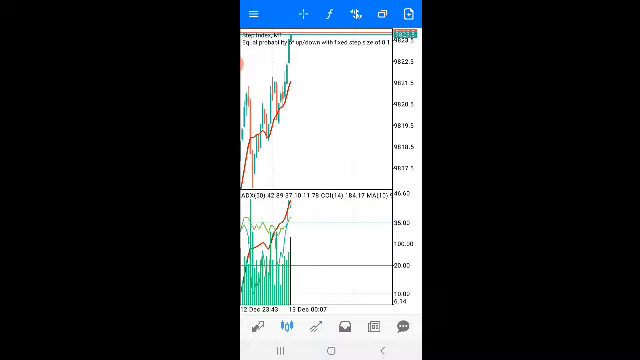
{"action": "left_click", "coordinate": [264, 330]}
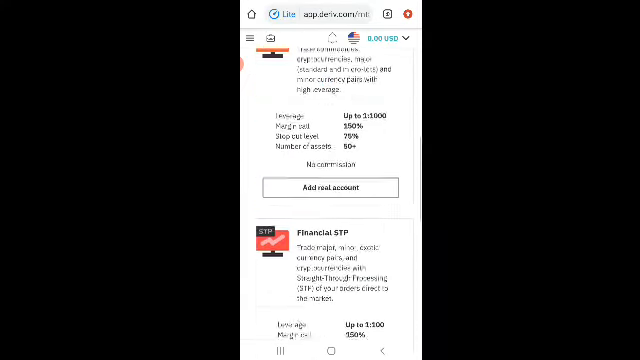
{"action": "left_click", "coordinate": [331, 188]}
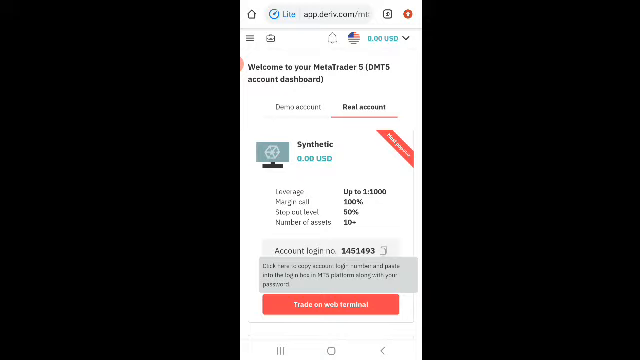